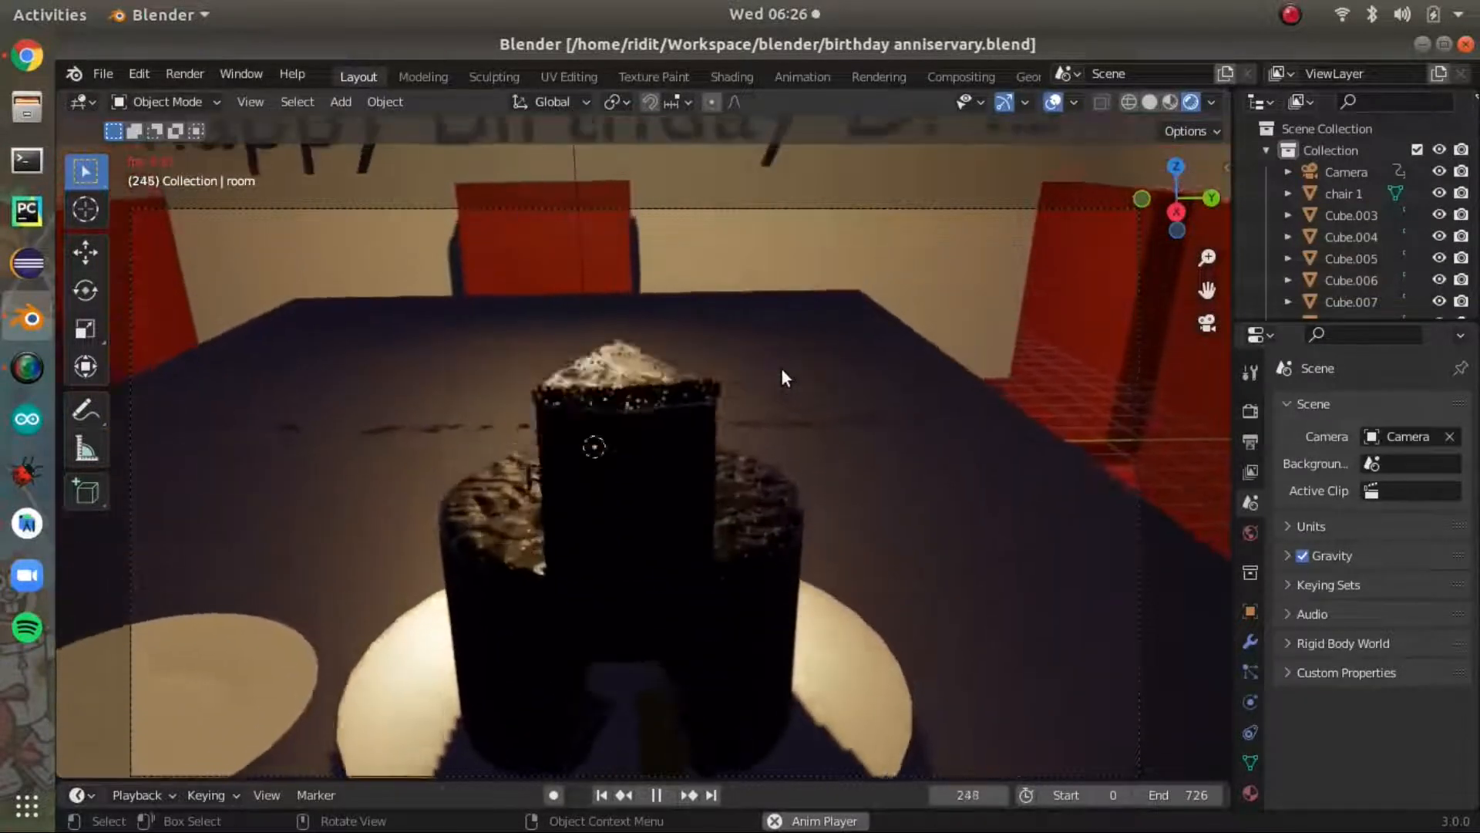
# Stop playback of the cake-cutting animation and rewind the timeline to frame 0.
pyautogui.click(656, 794)
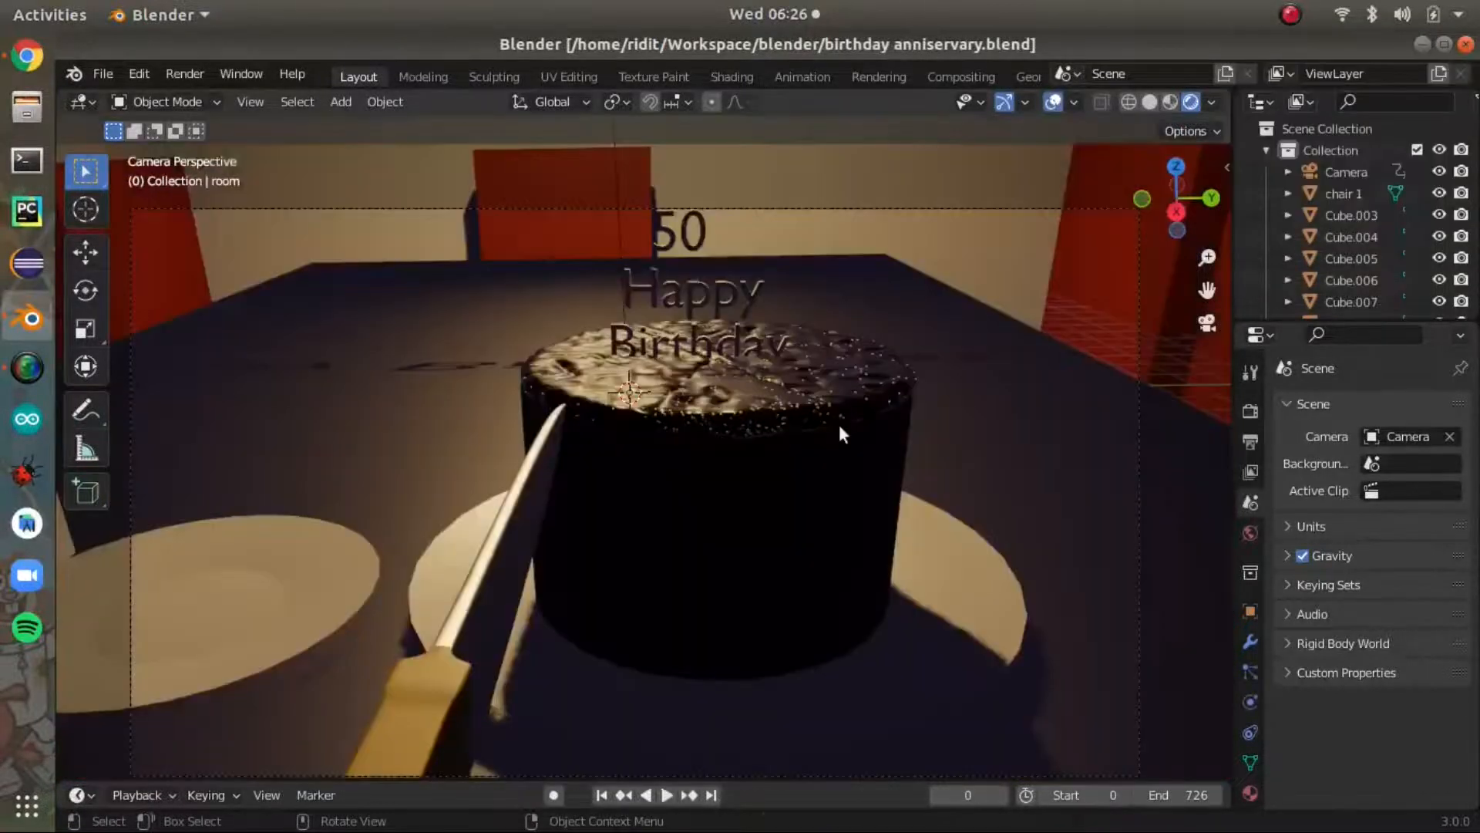
# Start timeline playback so the knife cuts and lifts a slice from the cake.
pyautogui.click(666, 794)
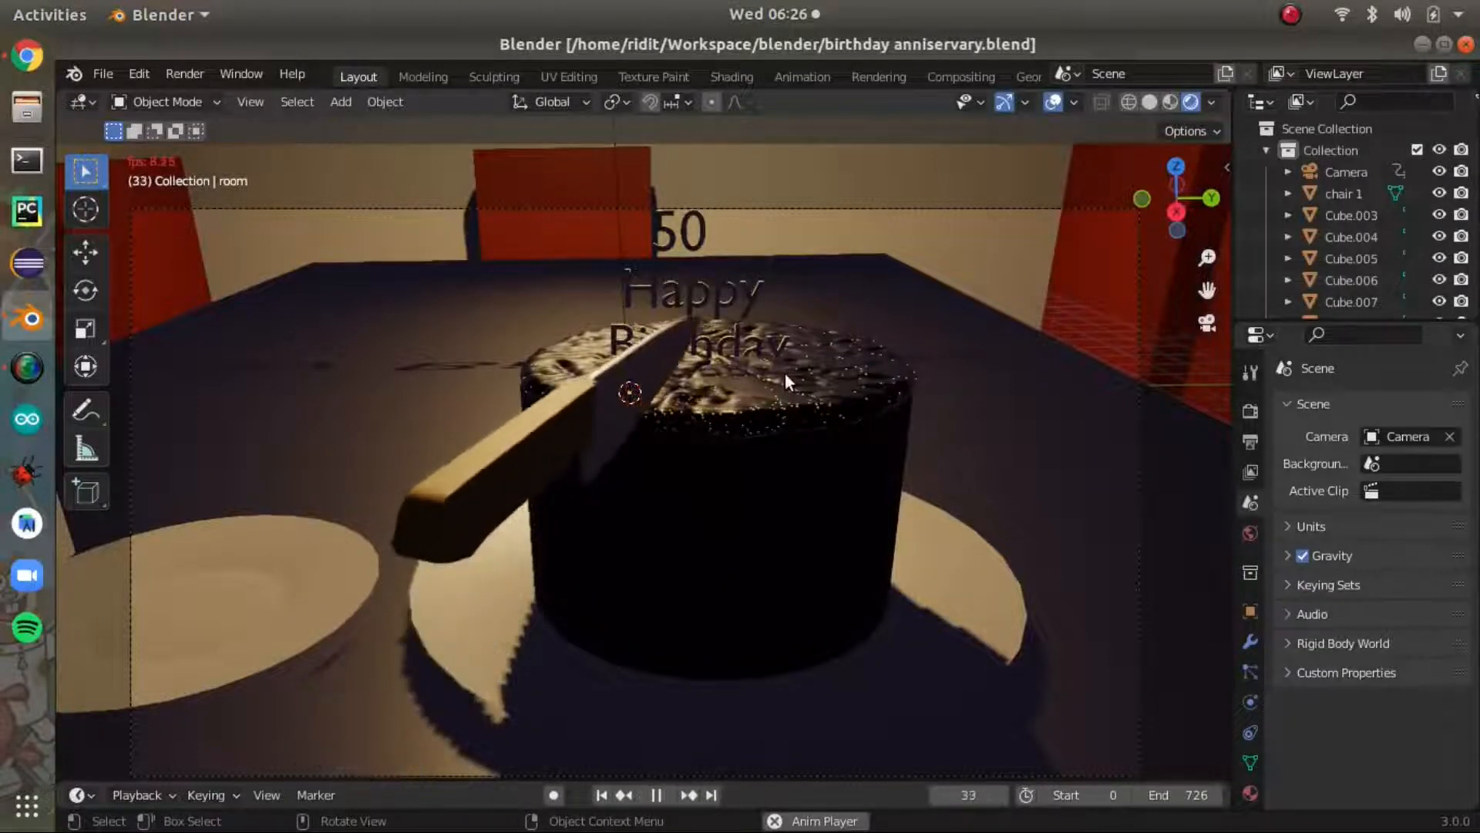
pyautogui.click(655, 794)
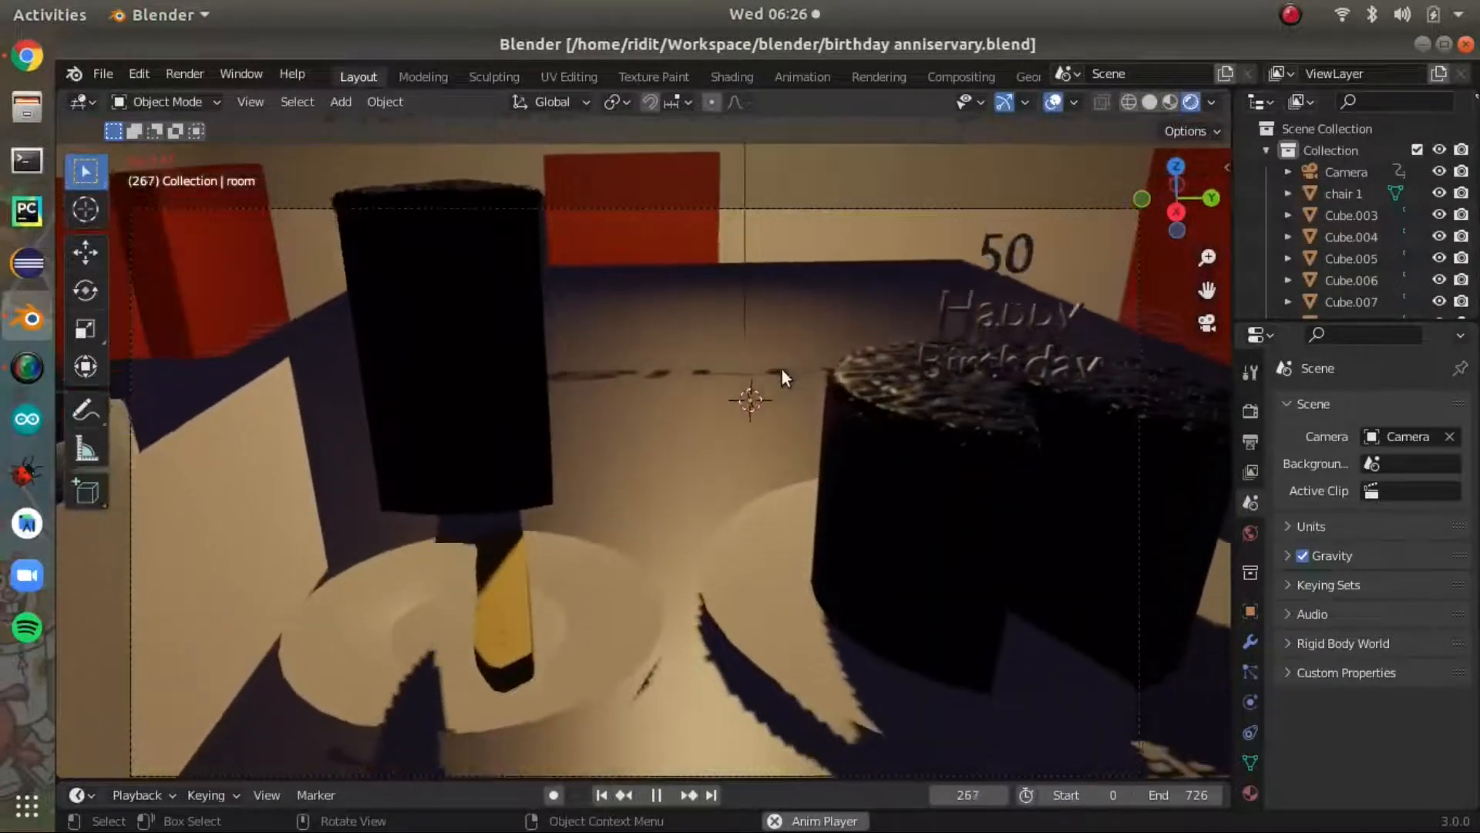
# Continue playback past frame 470 until the camera reaches the 'happy Birthday DAD' wall.
pyautogui.click(657, 794)
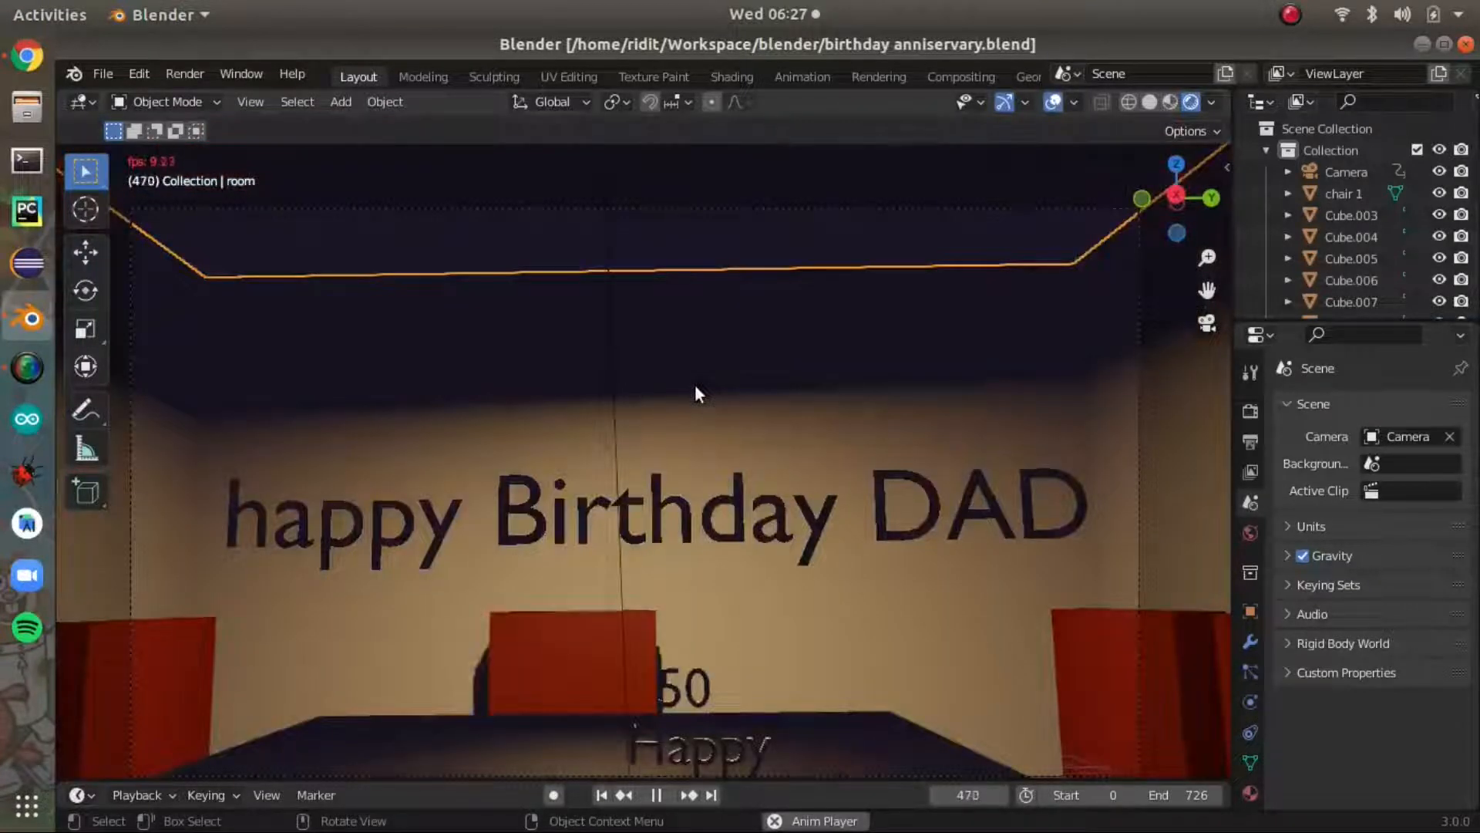
pyautogui.click(1289, 14)
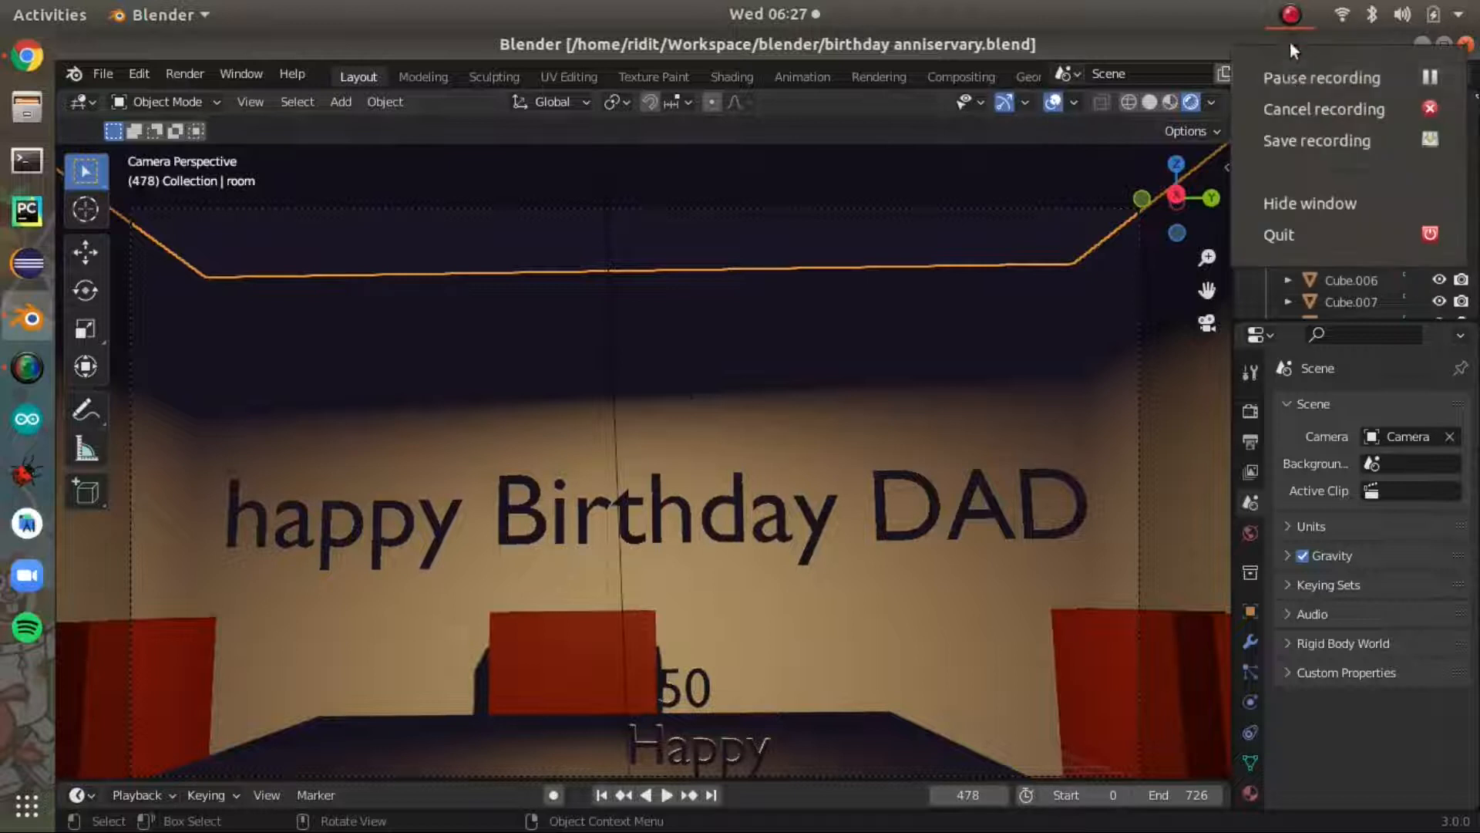
pyautogui.click(667, 794)
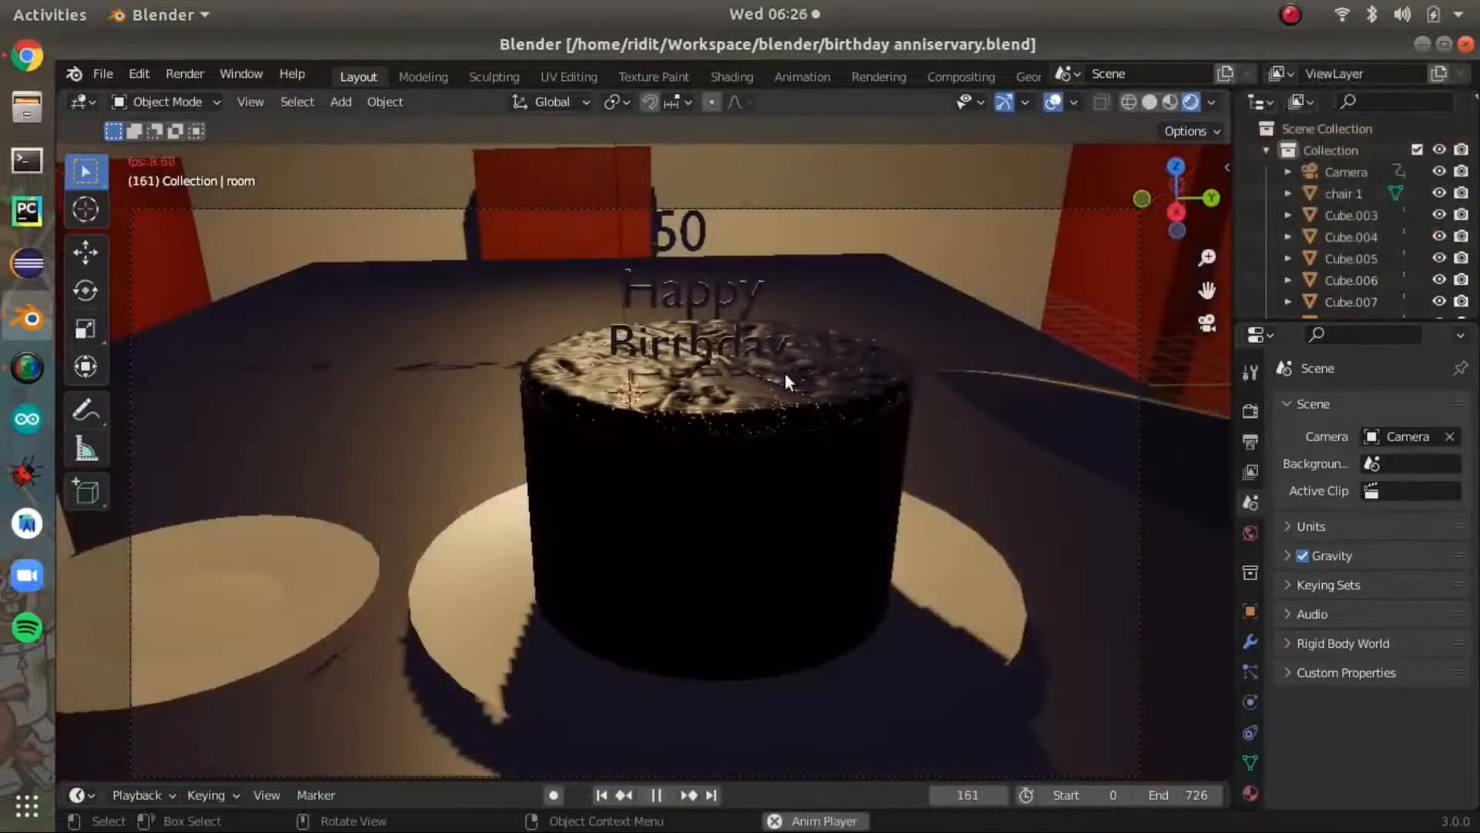